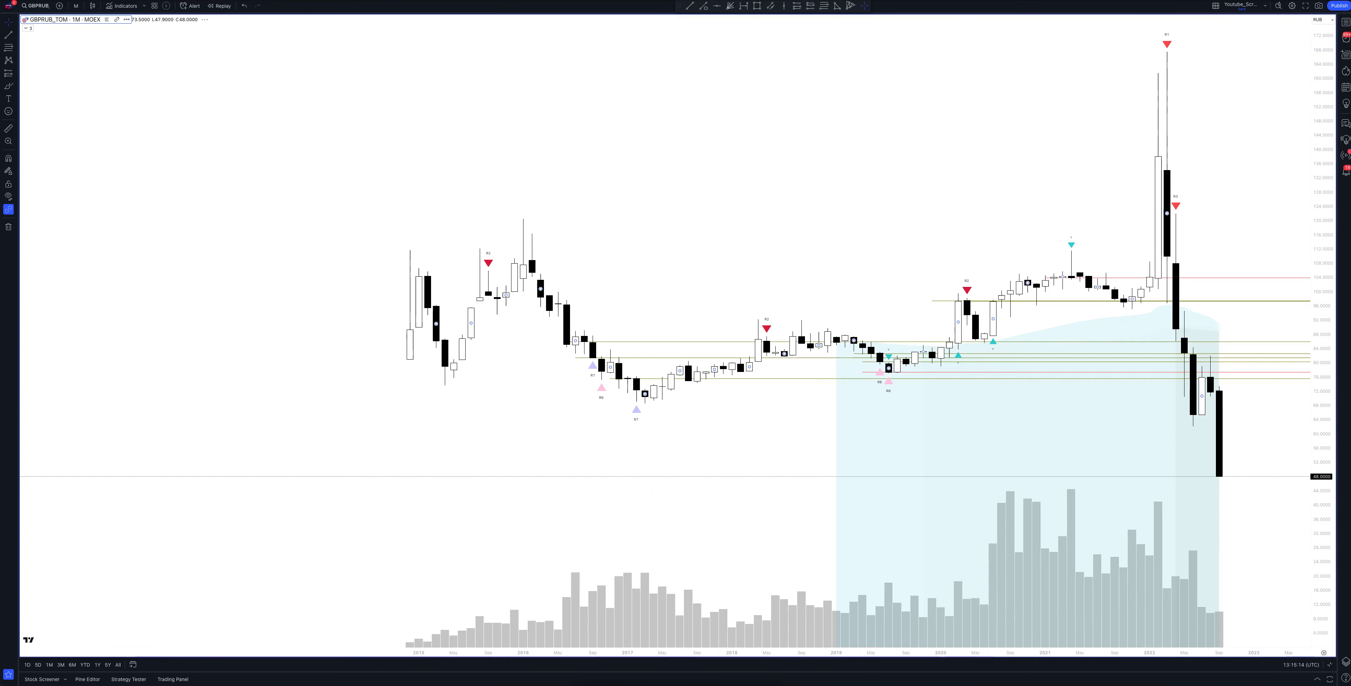
mouse_move(1332, 651)
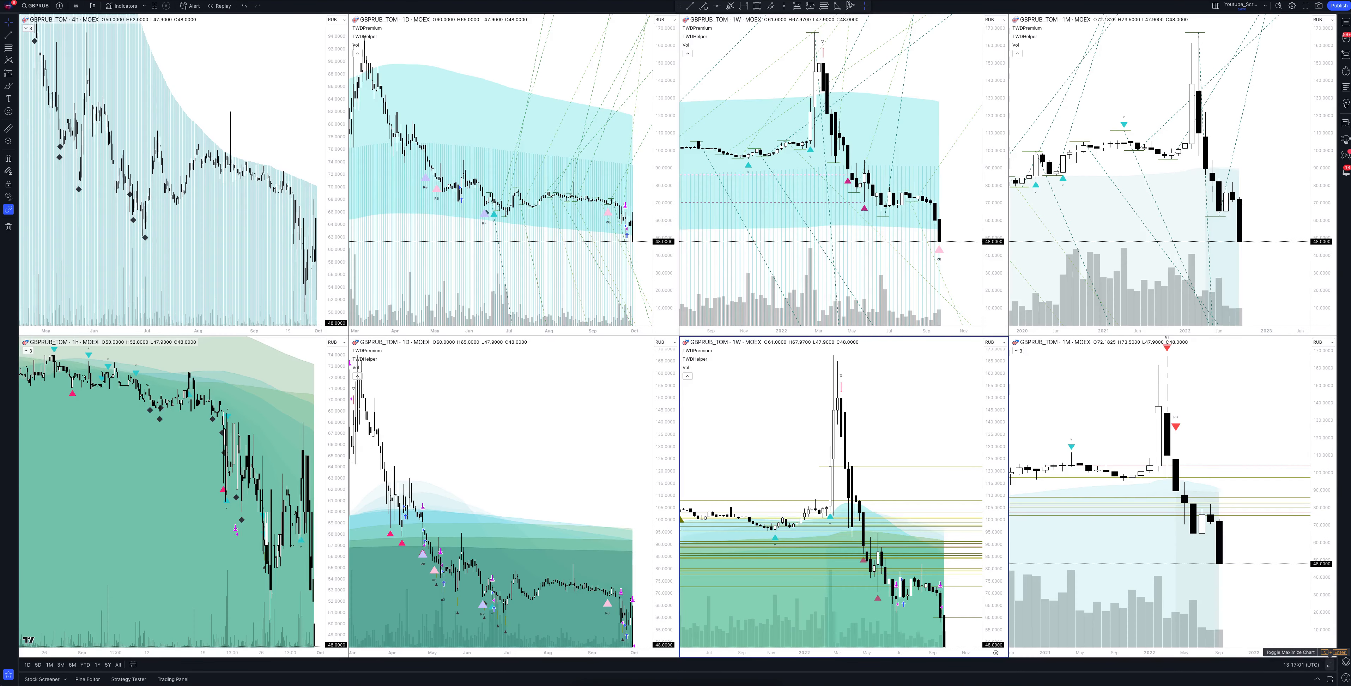
Maximize the daily GBPRUB_TOM chart pane so it fills the screen
click(1290, 651)
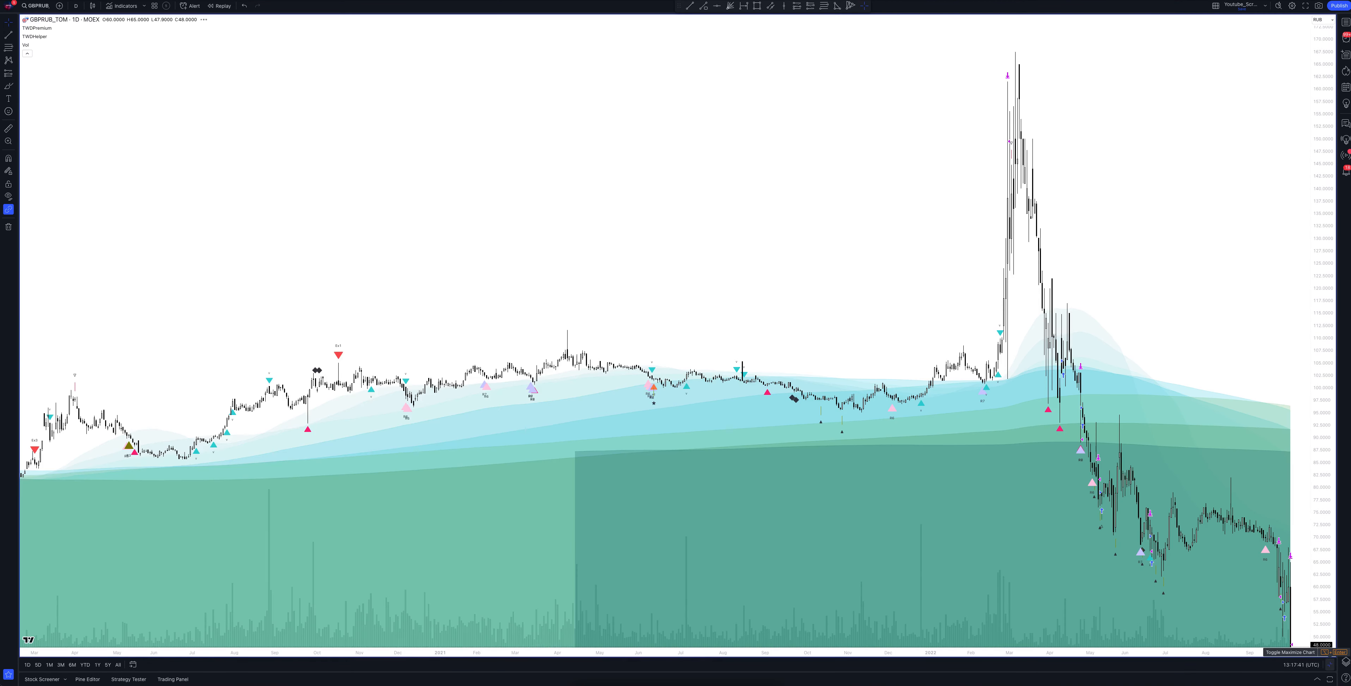
Show the Stock Screener panel beneath the daily GBPRUB_TOM chart
click(39, 679)
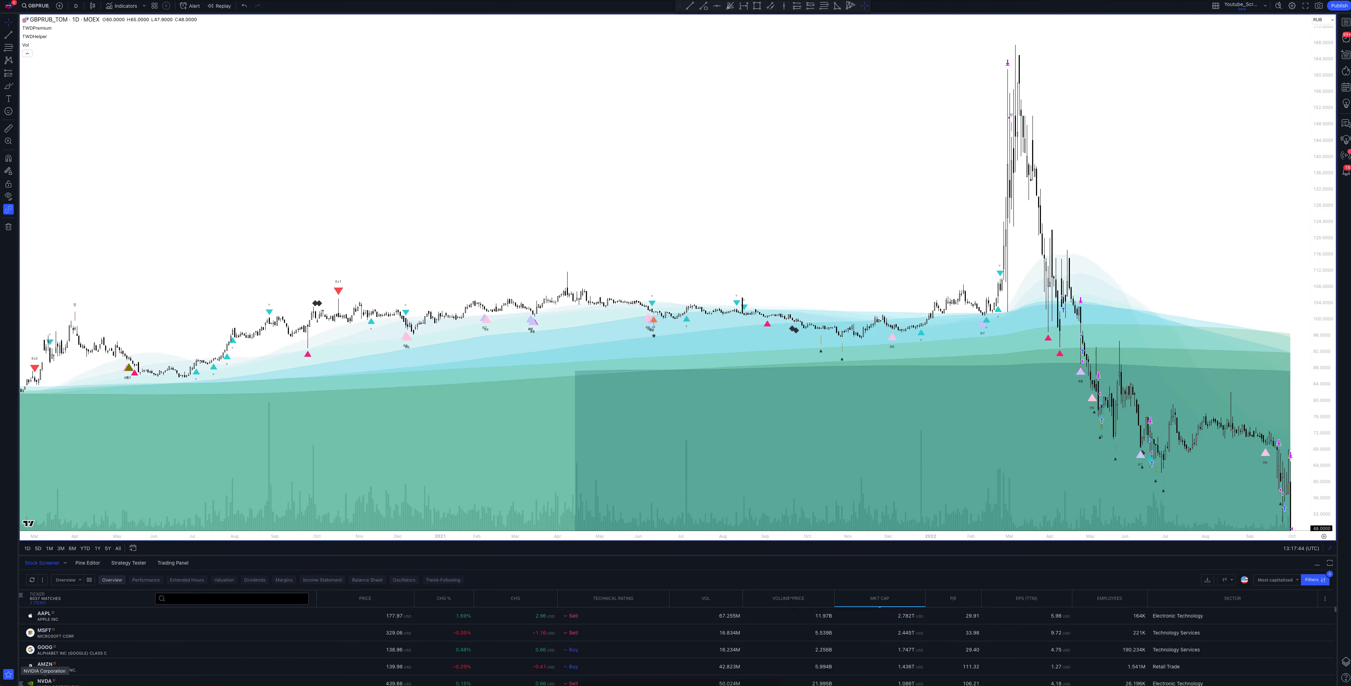
click(127, 563)
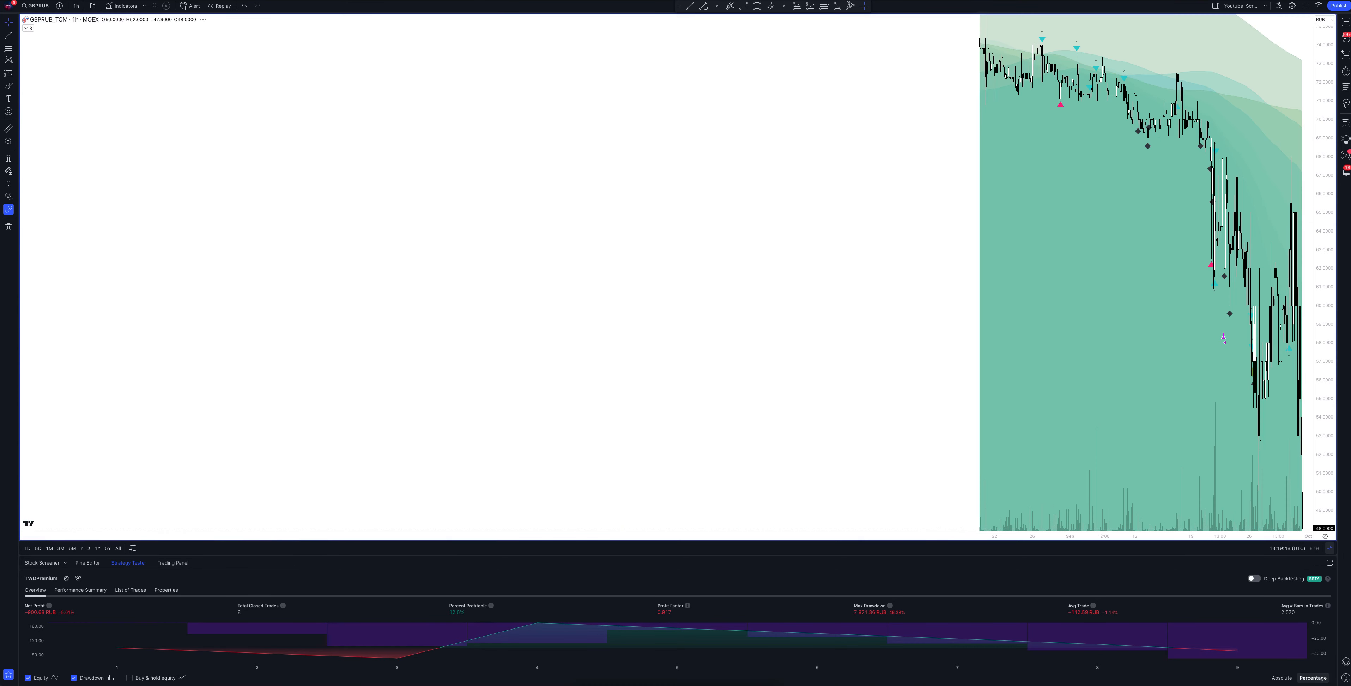
Reselect 1 hour, then switch GBPRUB_TOM to the 2-hour timeframe to recalculate the backtest
click(75, 6)
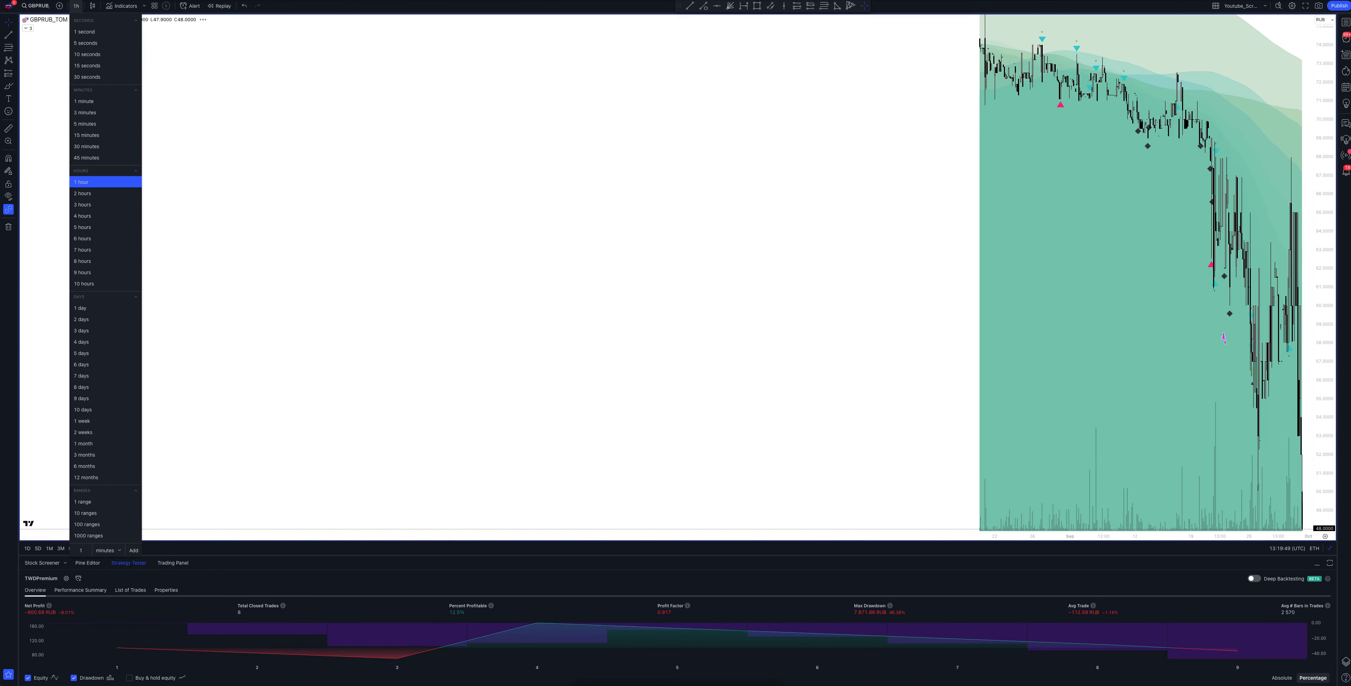
click(81, 182)
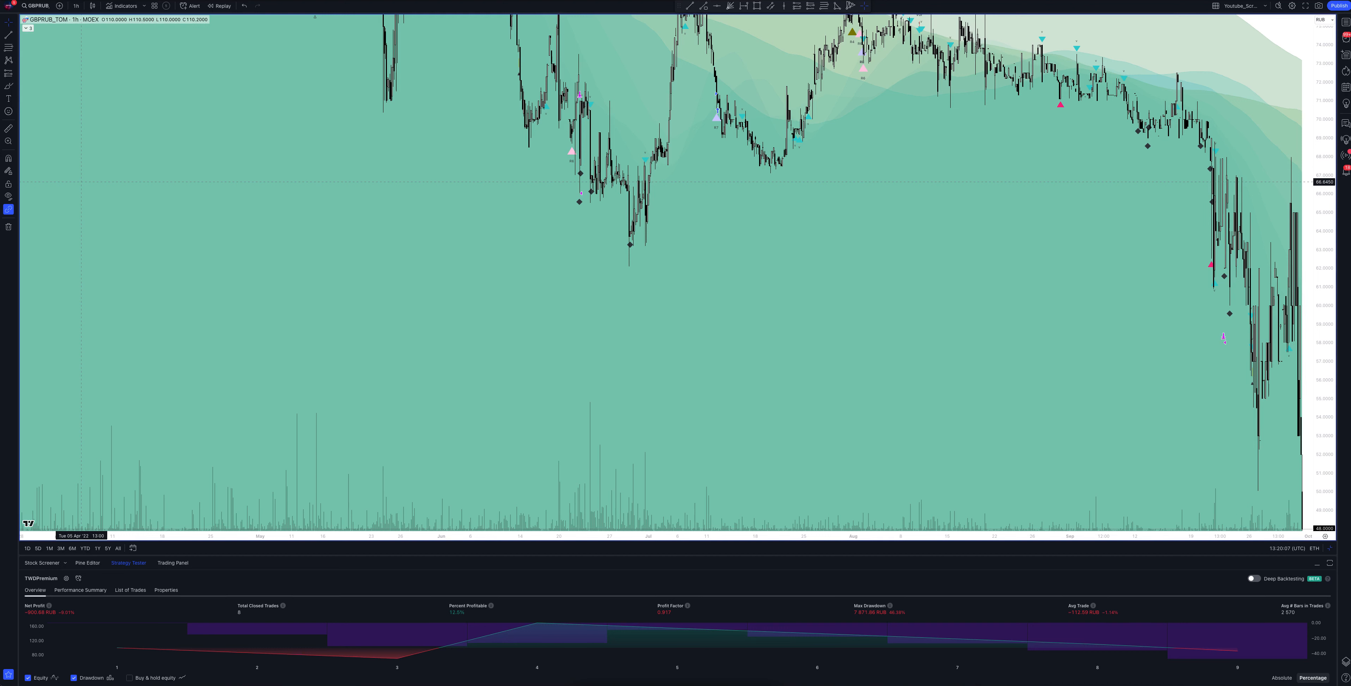
click(76, 7)
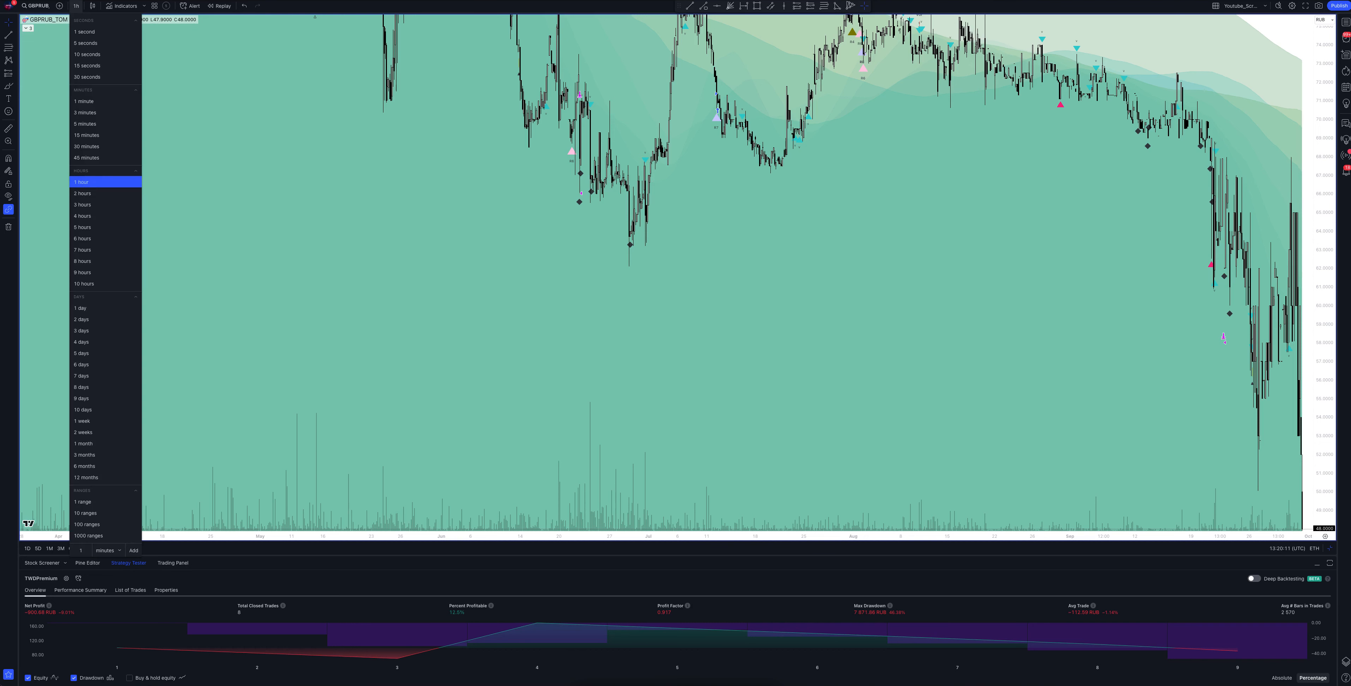
click(81, 193)
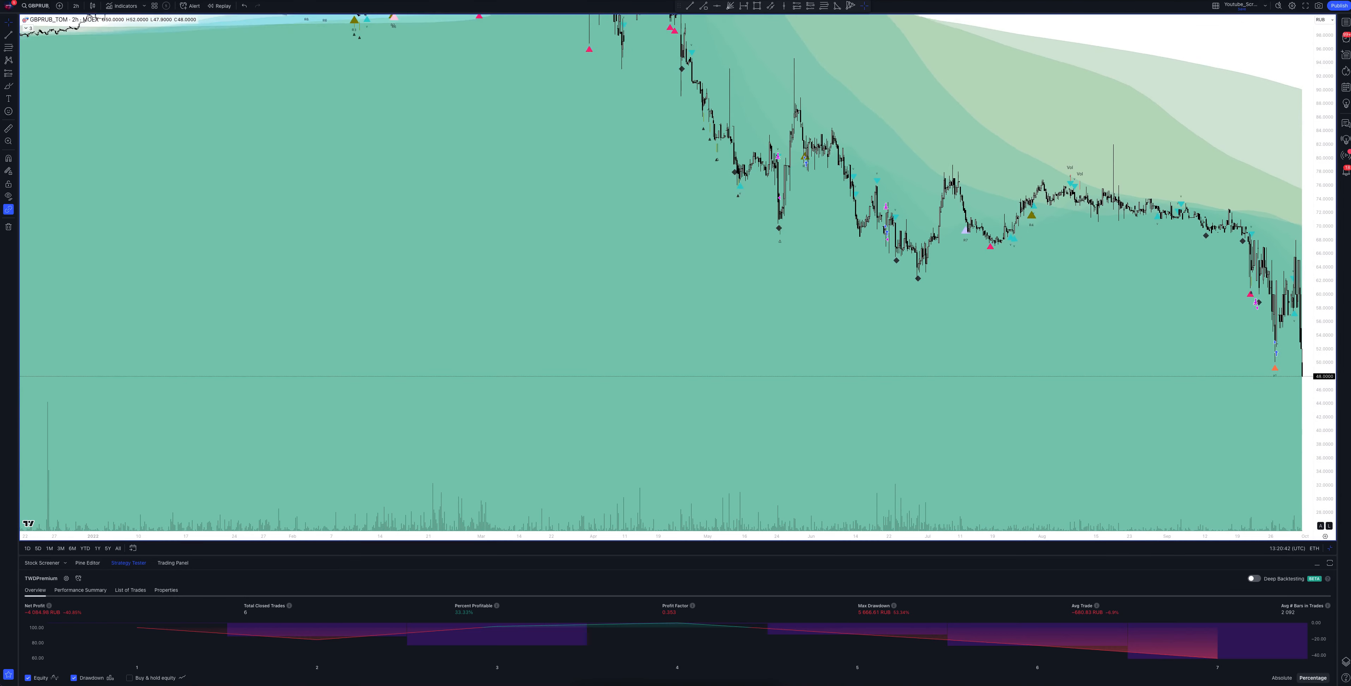
Scroll the chart back and bring up the interval list for the 3-hour switch
scroll(left, 3)
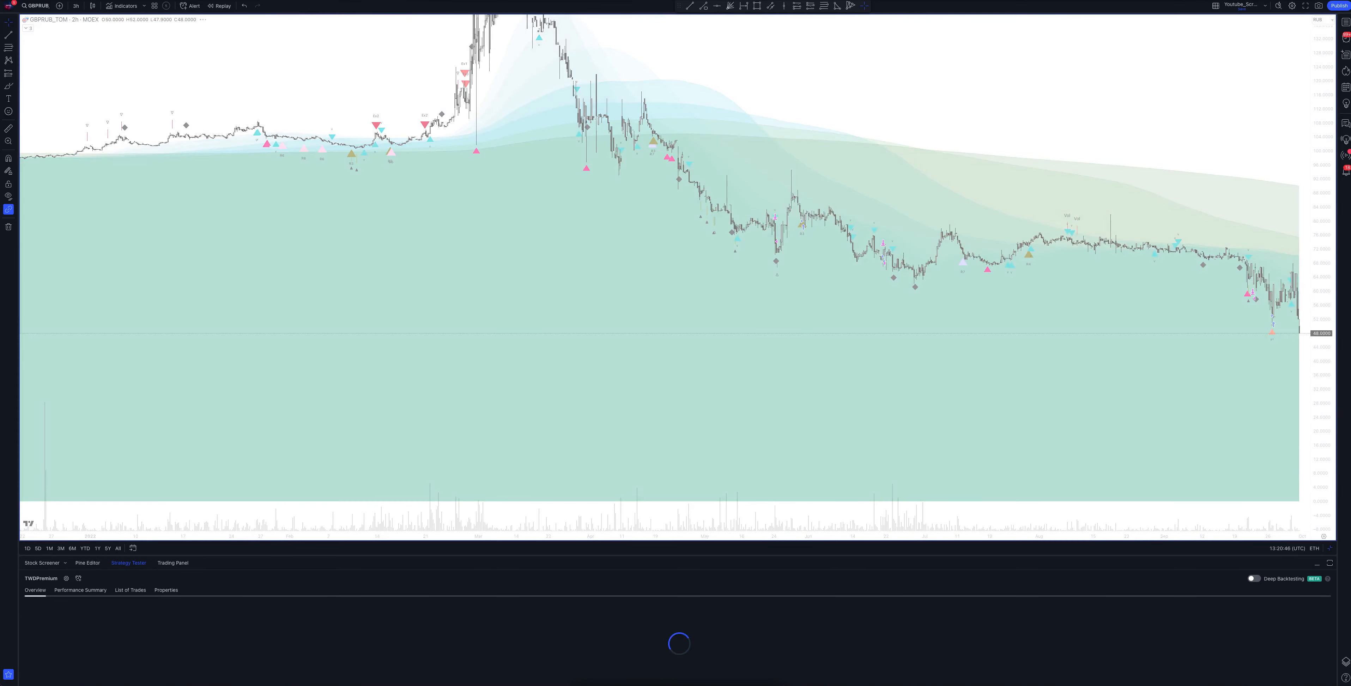
click(76, 5)
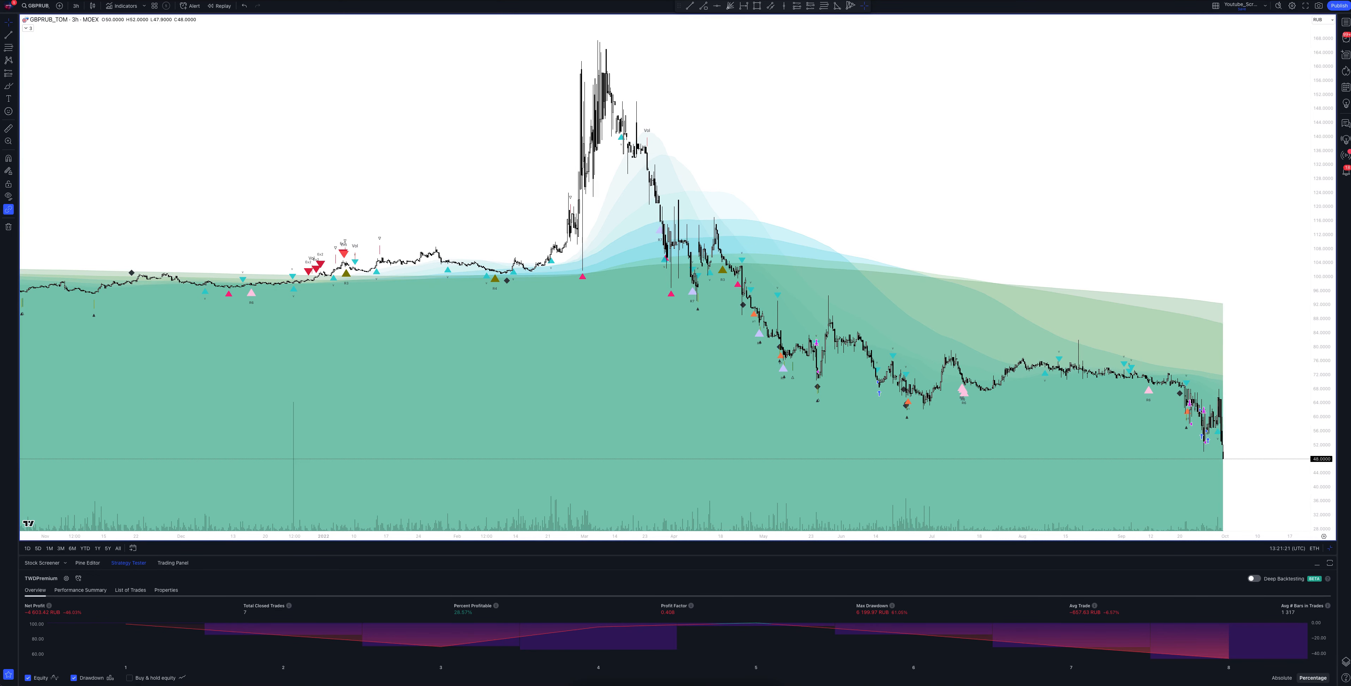
Switch GBPRUB_TOM to the 4-hour timeframe
click(75, 6)
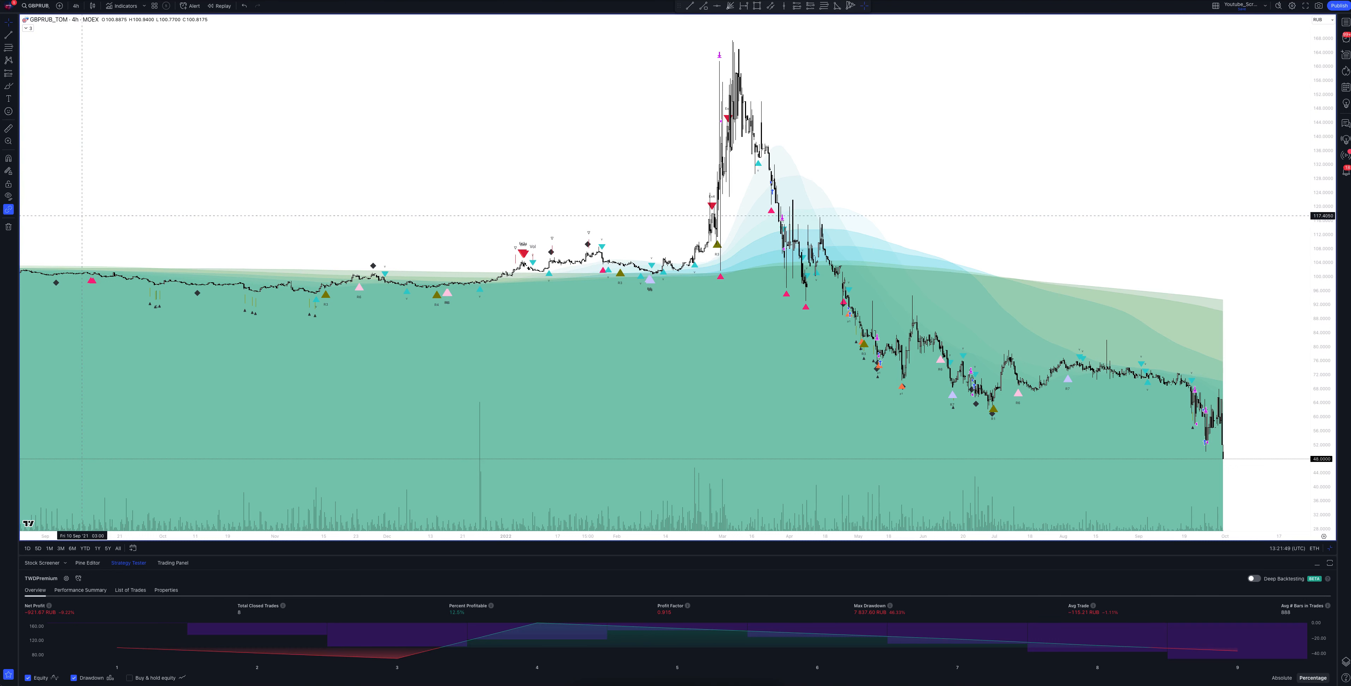
Switch GBPRUB_TOM to the 6-hour timeframe, recalculating the backtest to nine closed trades
click(75, 6)
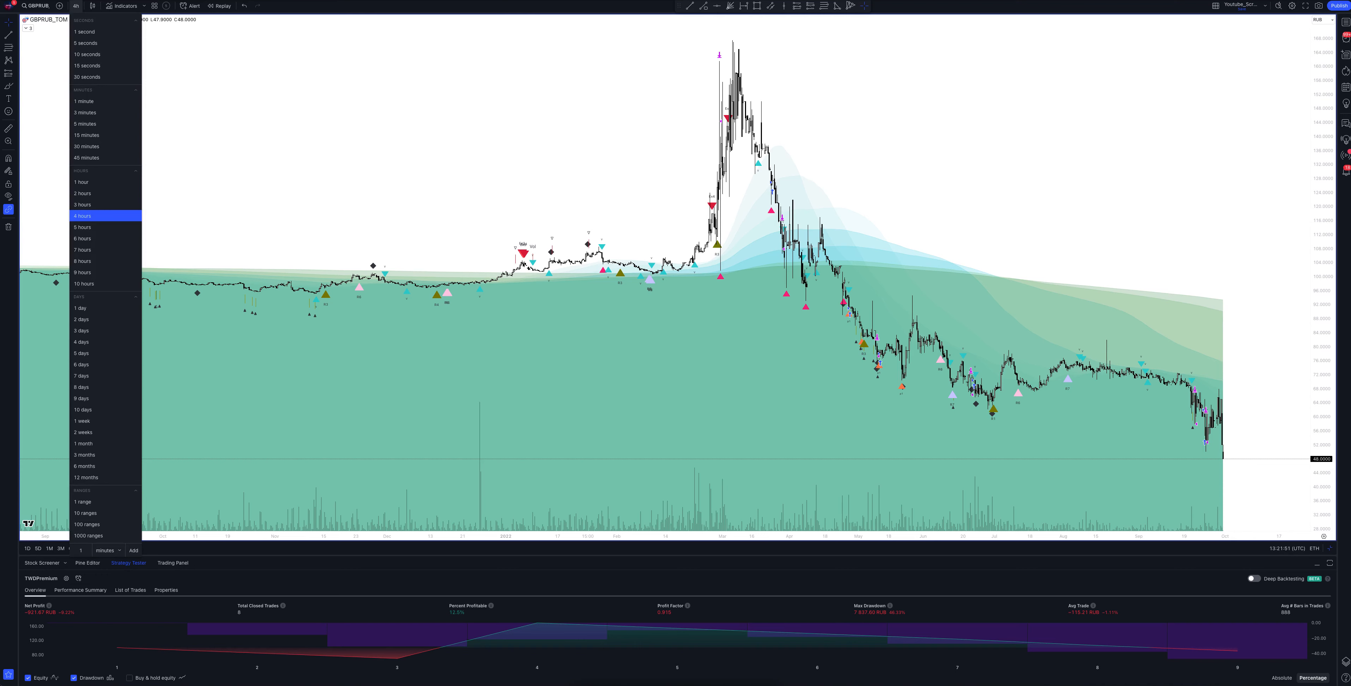
click(82, 227)
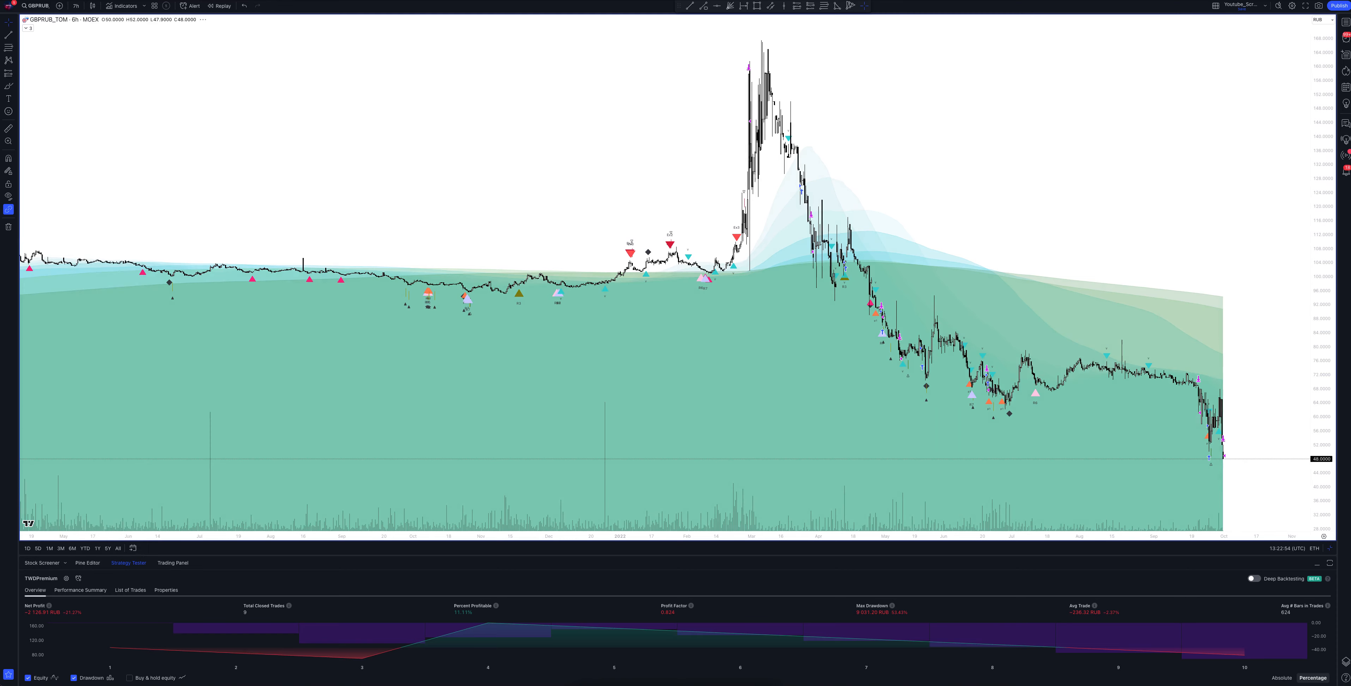
Switch GBPRUB_TOM to the 7-hour timeframe
click(75, 5)
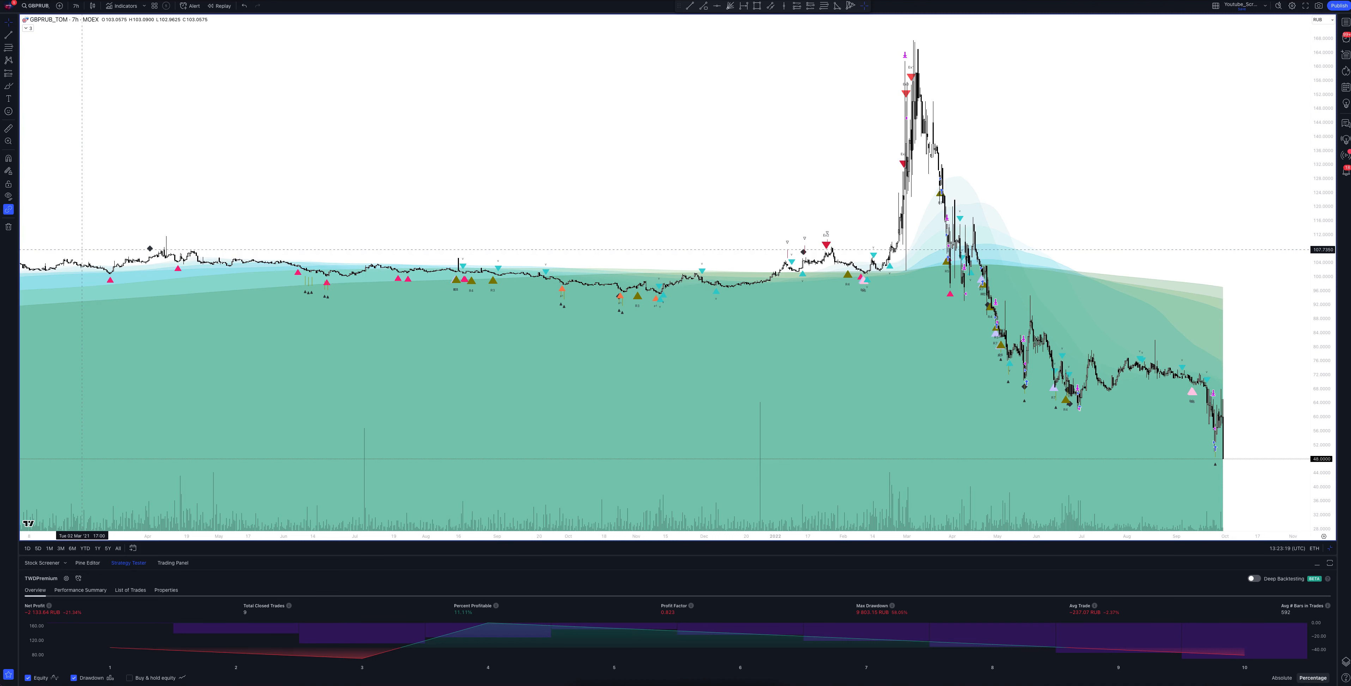
Switch GBPRUB_TOM to 8 hours, then back to the 1-hour timeframe
click(75, 6)
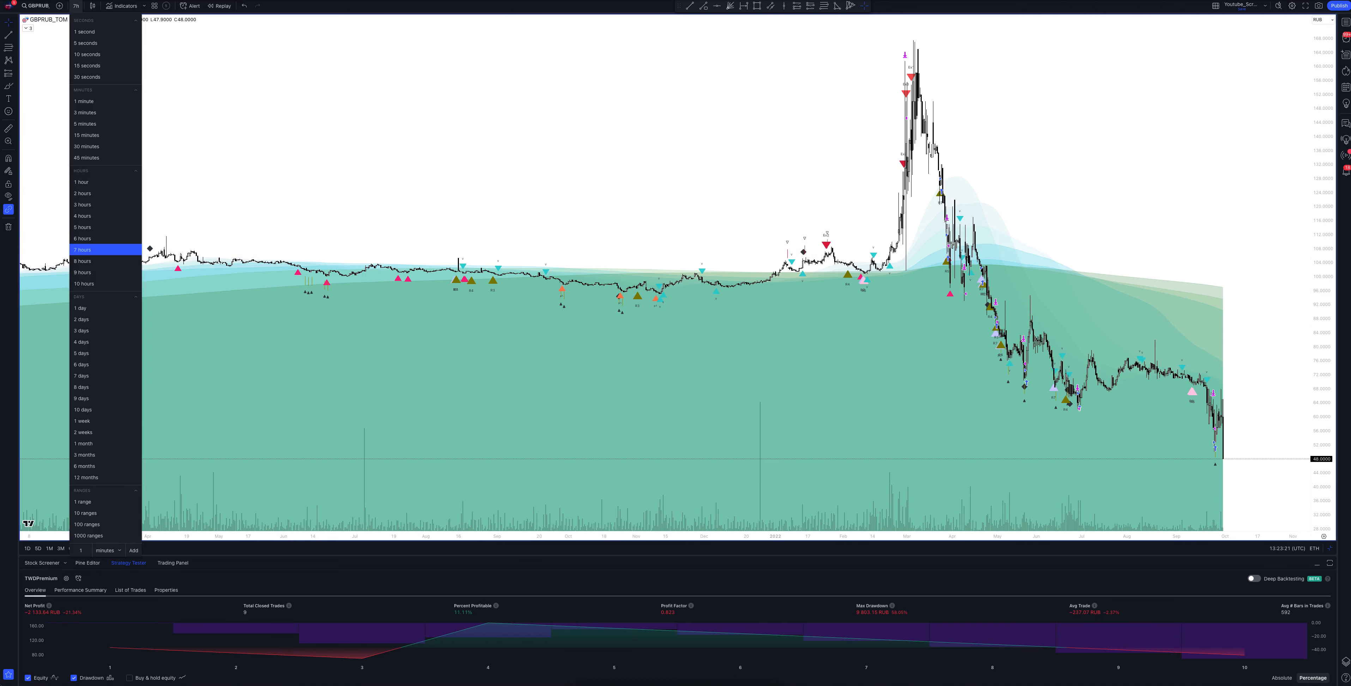
click(83, 261)
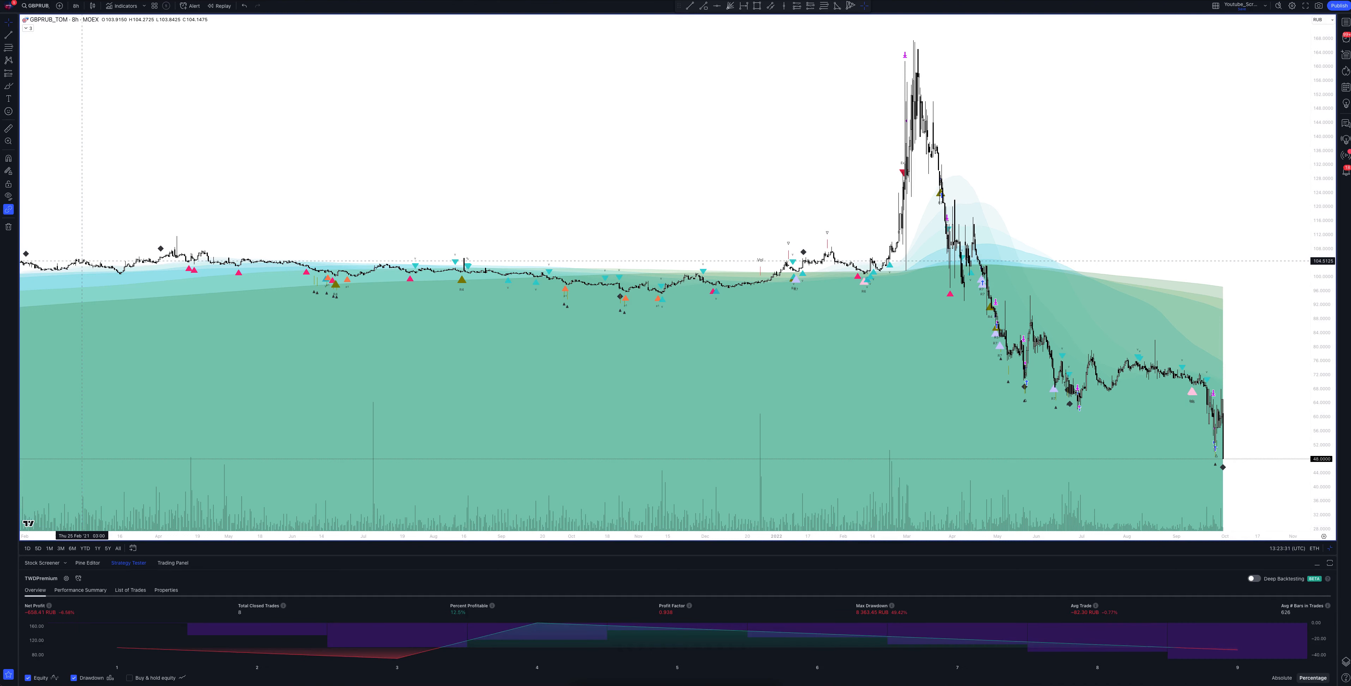
click(76, 6)
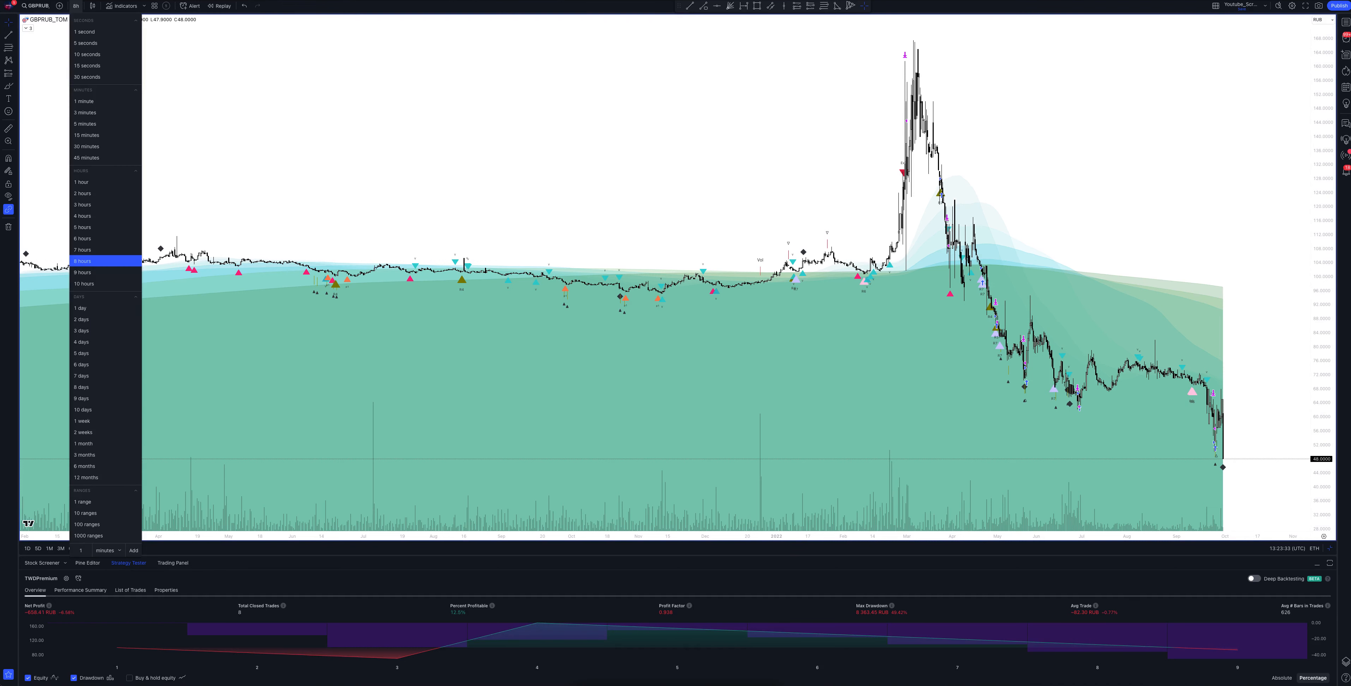
click(81, 182)
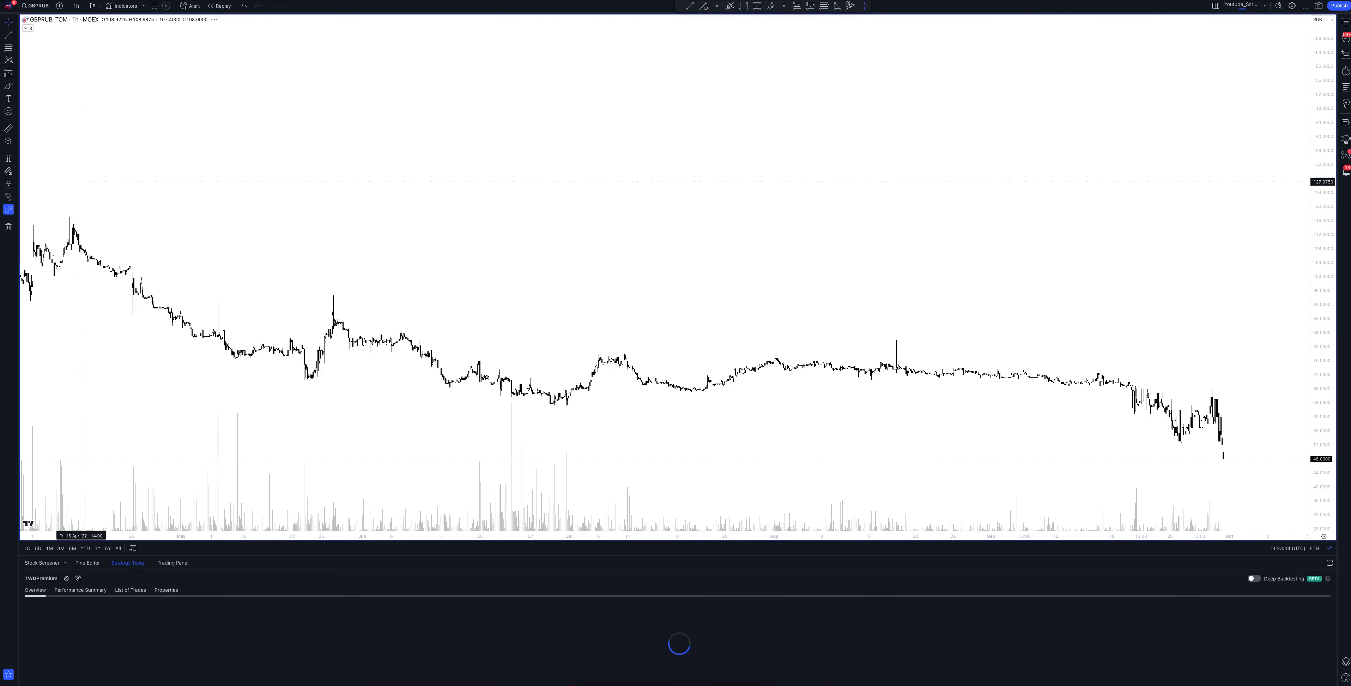